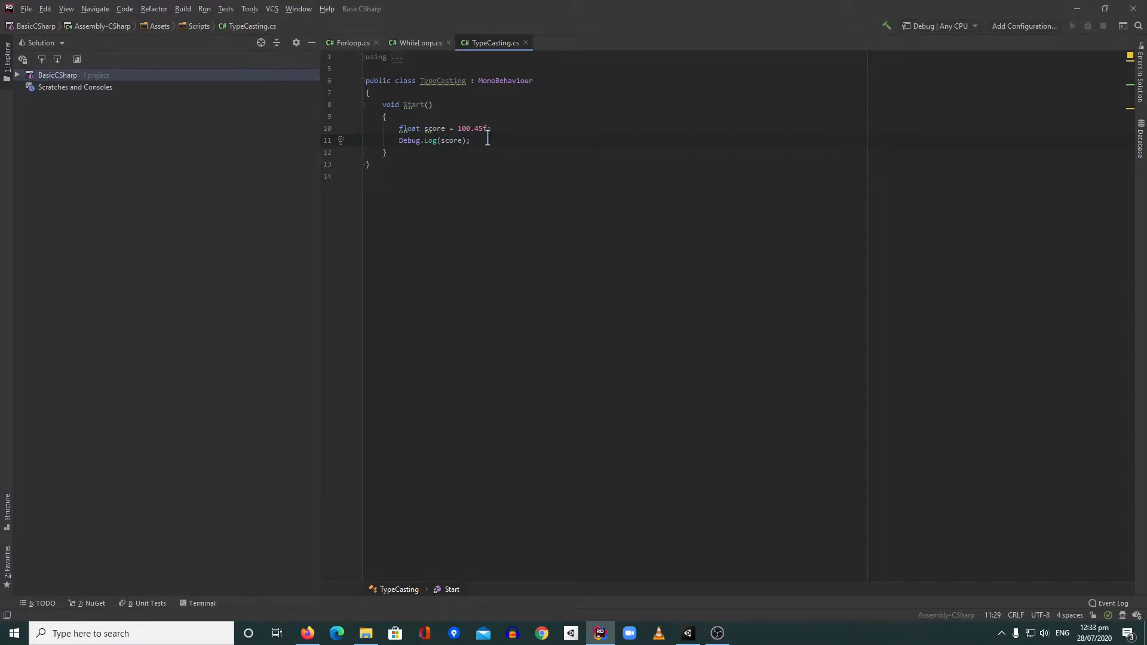
pyautogui.moveTo(653, 217)
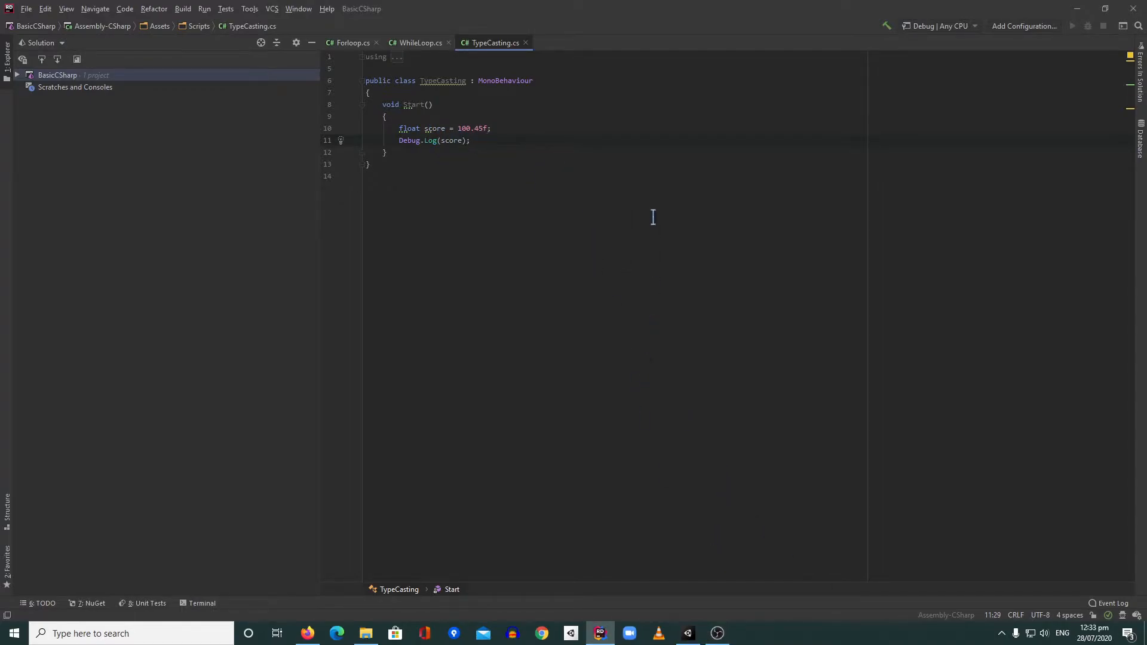
# Clear the Unity Console and play the scene to log the uncast score 100.45.
pyautogui.click(599, 633)
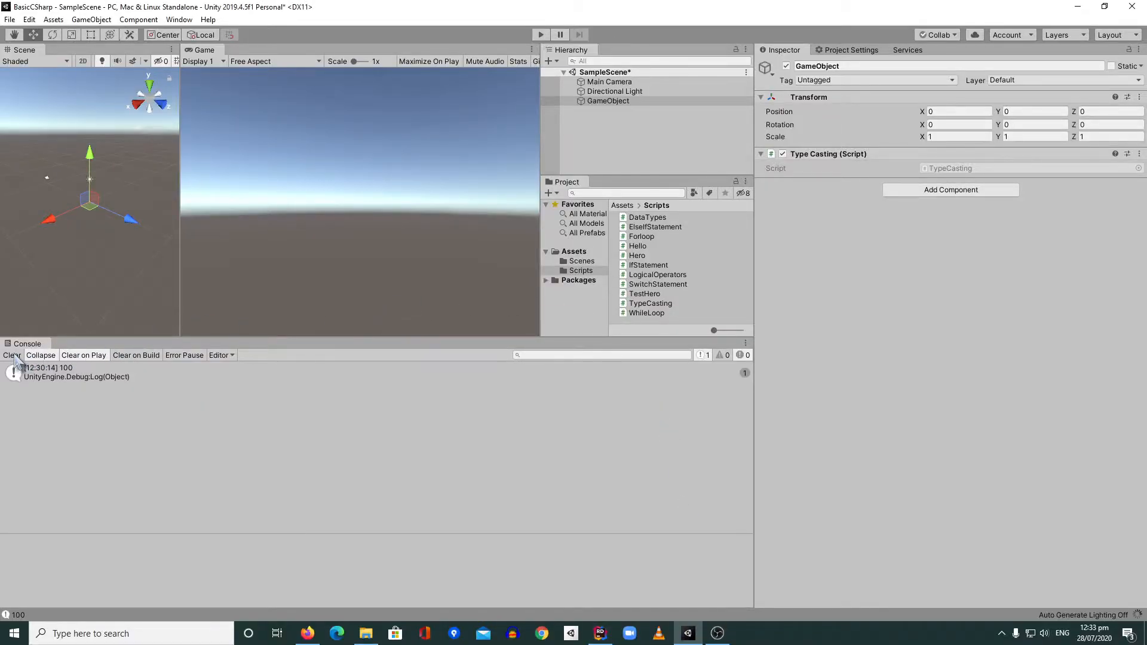
pyautogui.click(12, 354)
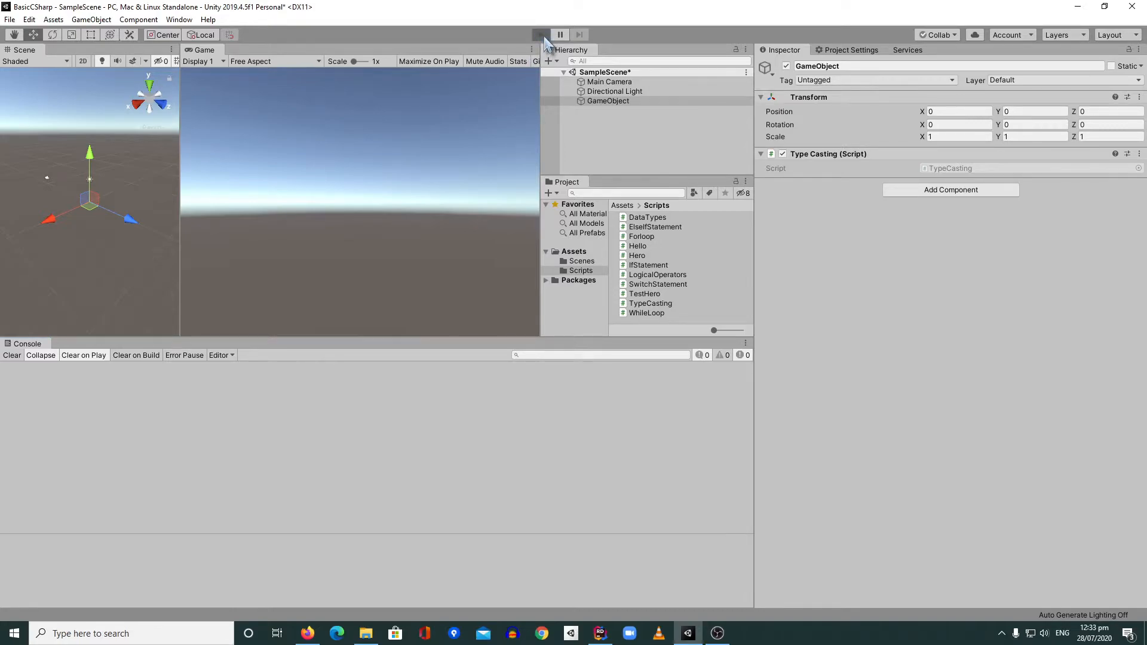
pyautogui.click(540, 35)
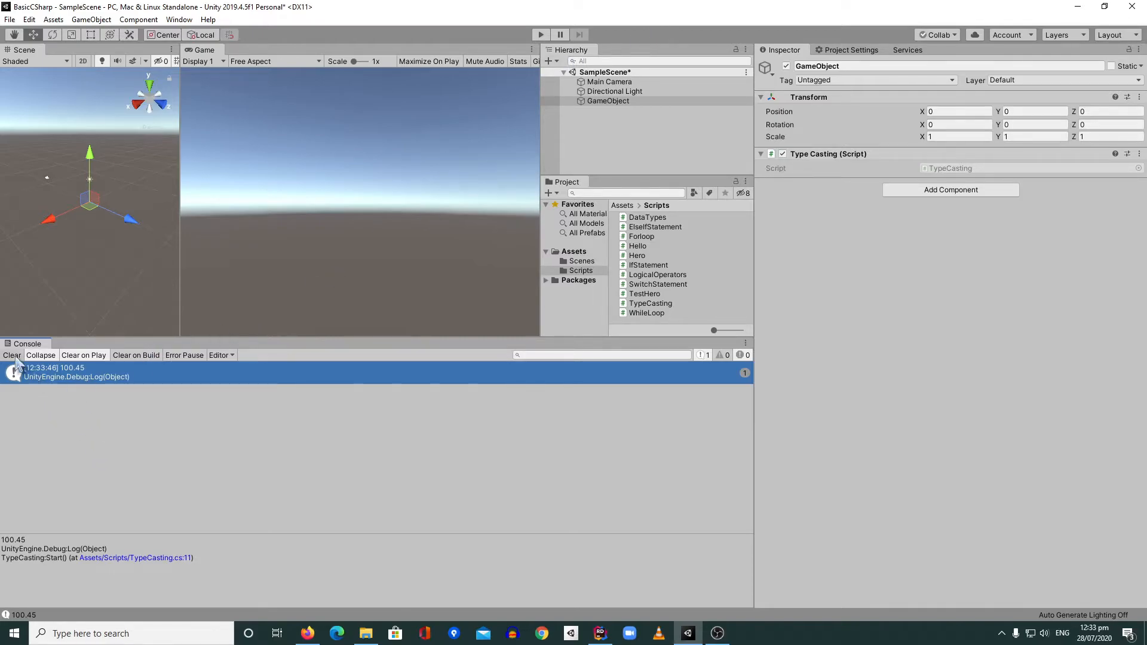
pyautogui.click(600, 634)
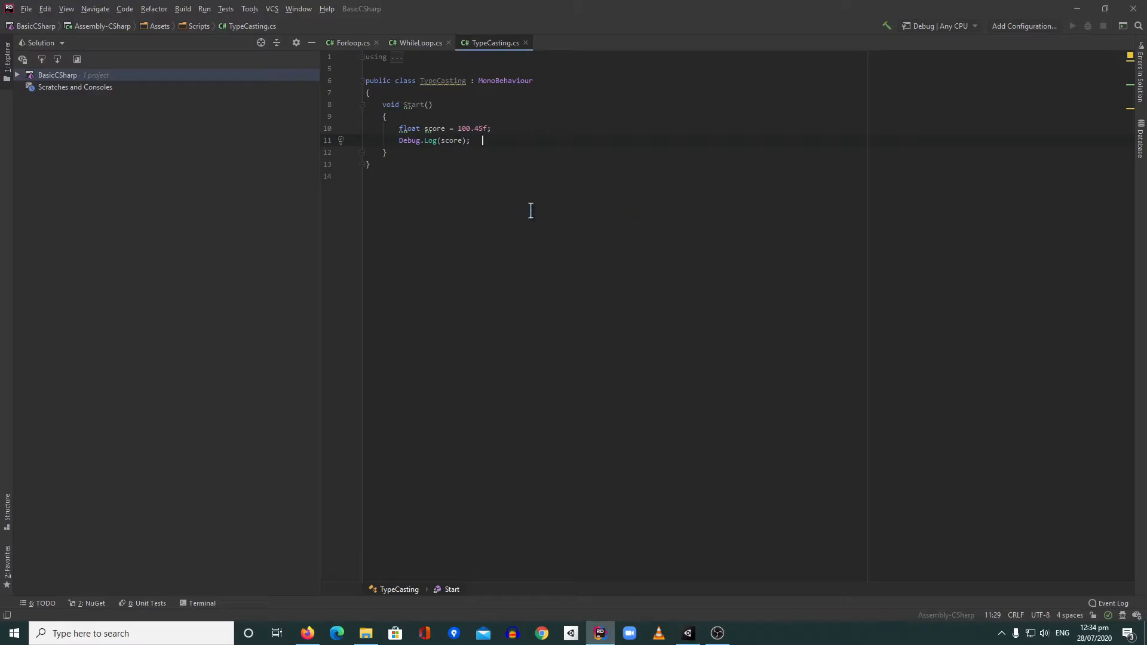
pyautogui.moveTo(519, 166)
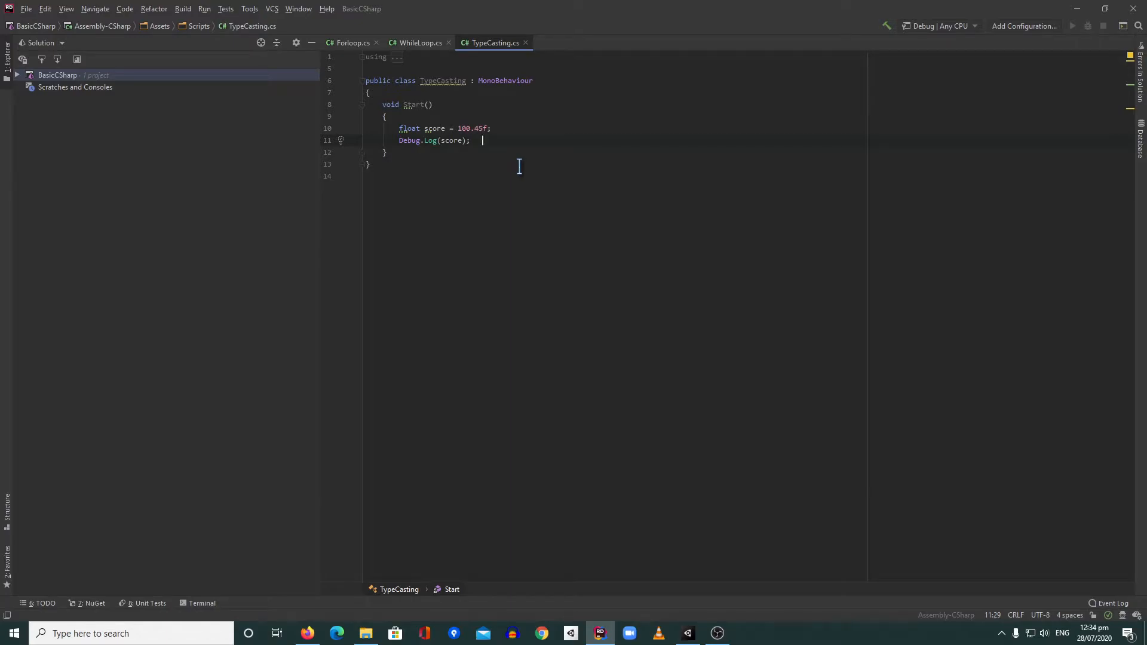
# Change line 11 to Debug.Log((int)score); and minimize Rider.
pyautogui.click(445, 141)
pyautogui.write('(int)')
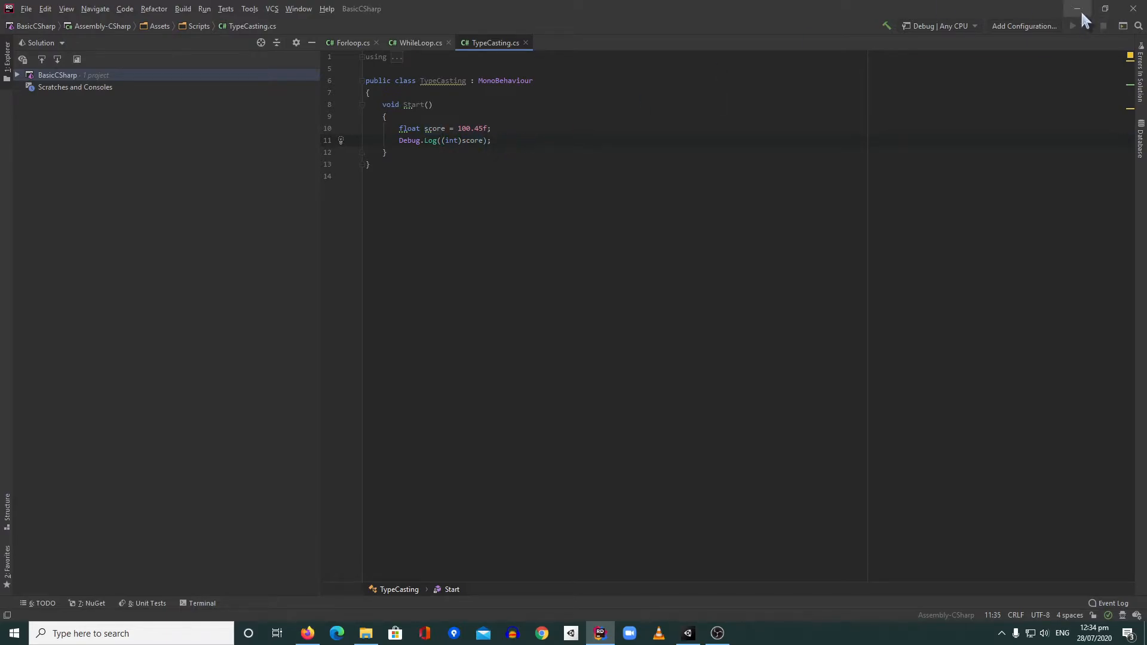
pyautogui.click(600, 633)
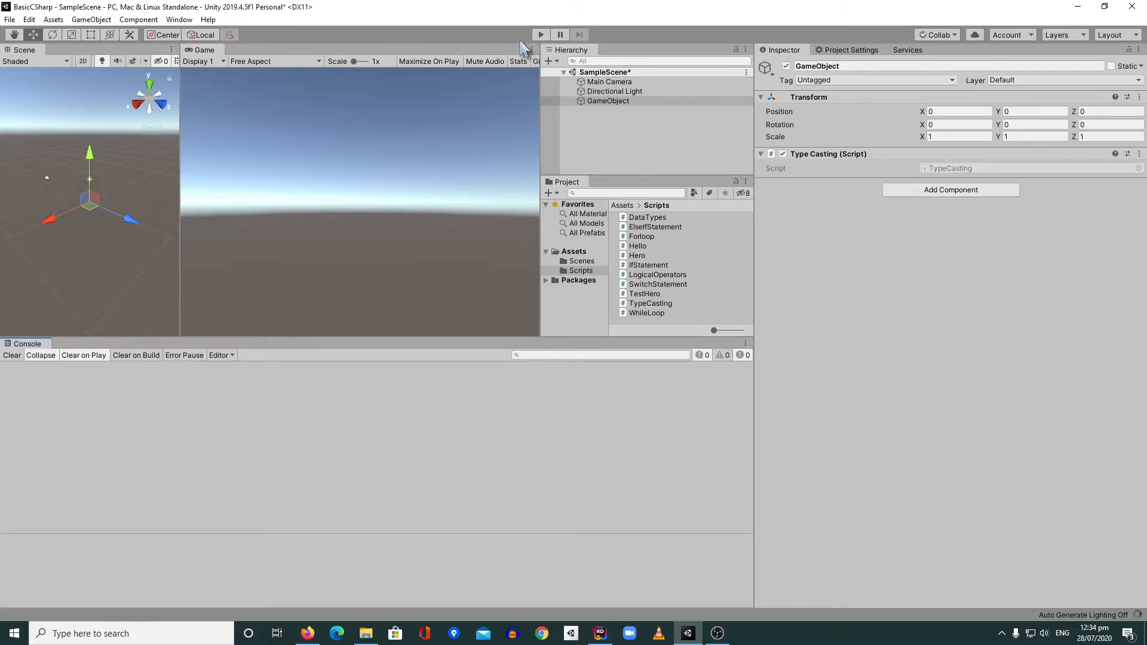
# Play the scene in Unity to confirm the Console now logs 100.
pyautogui.click(540, 35)
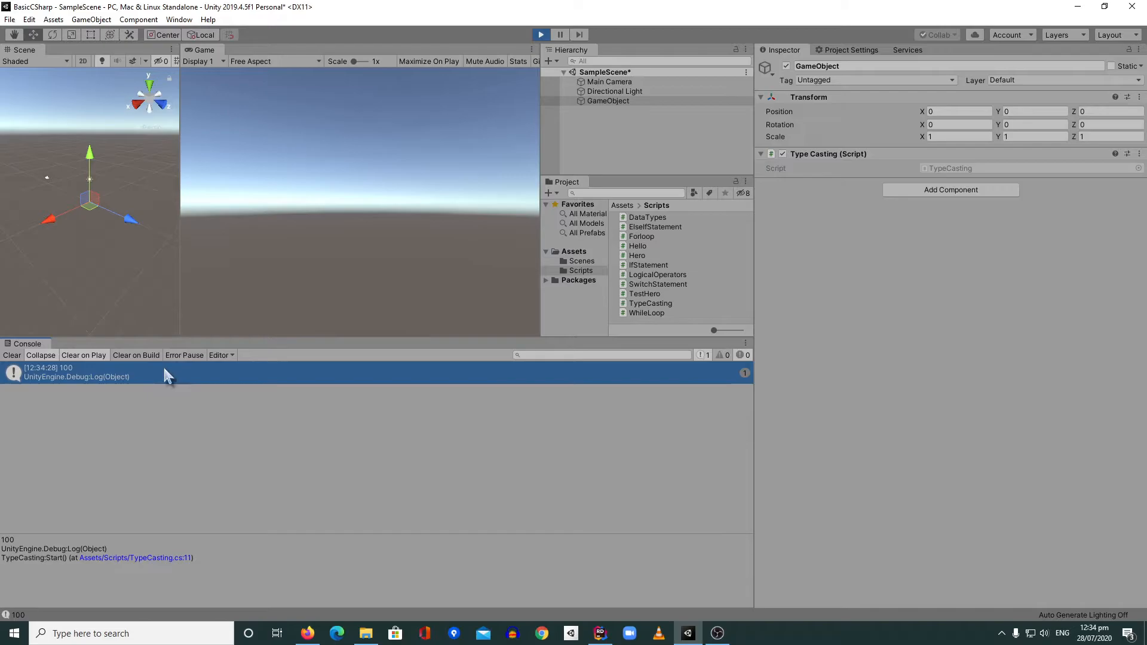
pyautogui.moveTo(472, 176)
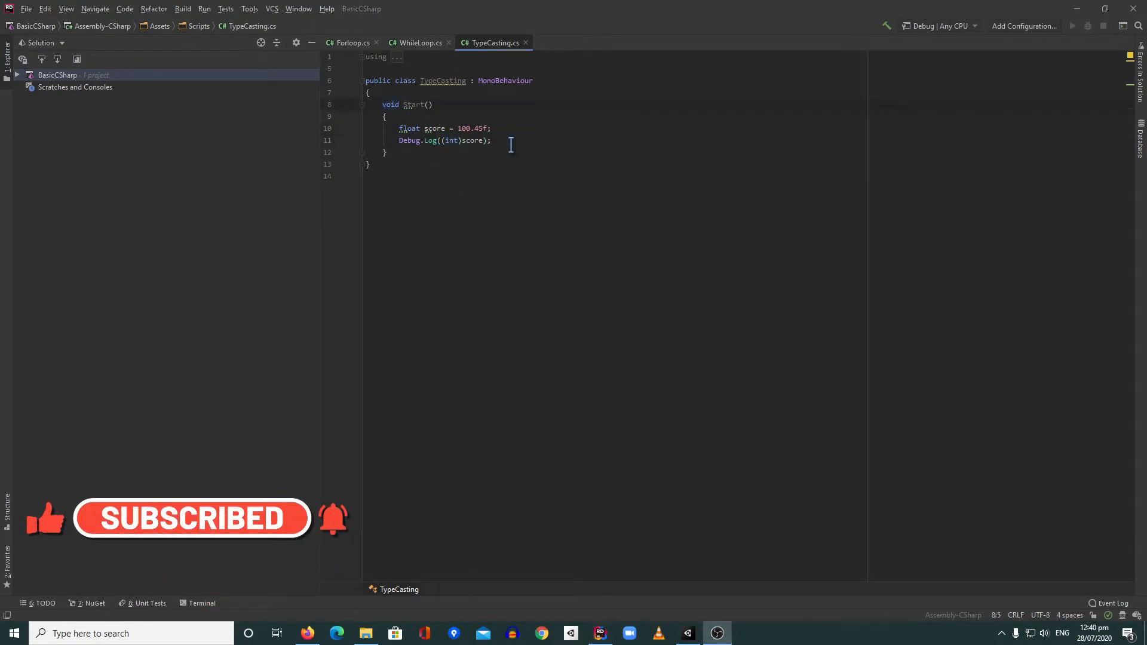
# Declare a public TextMeshProUGUI ScoreText field in the TypeCasting class.
pyautogui.click(492, 140)
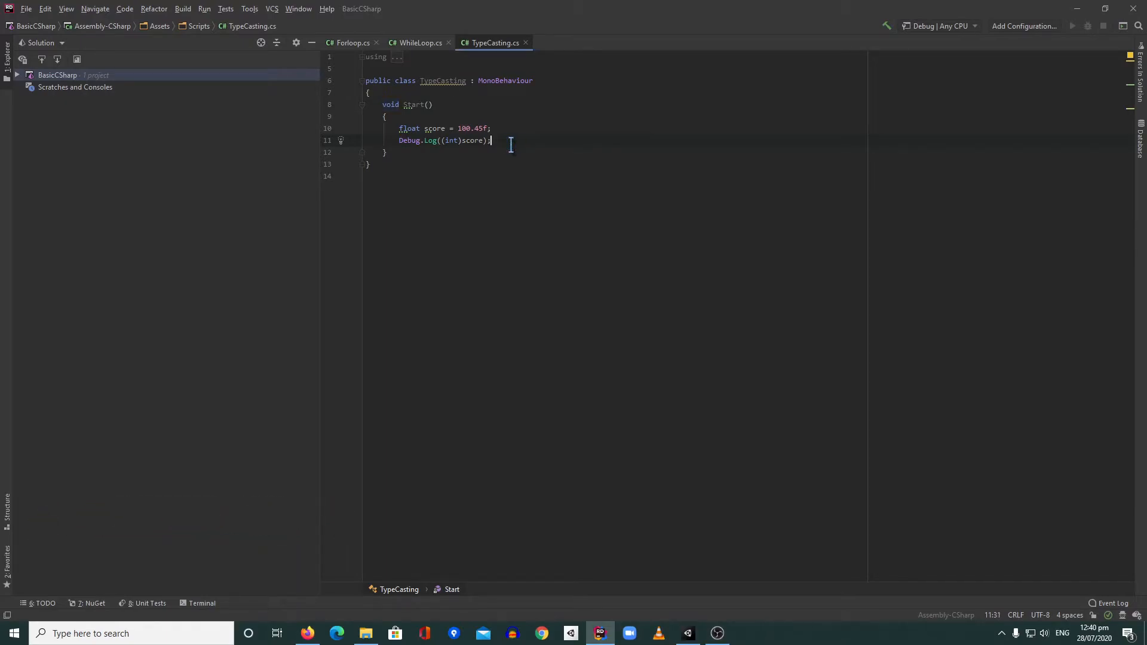
pyautogui.click(370, 92)
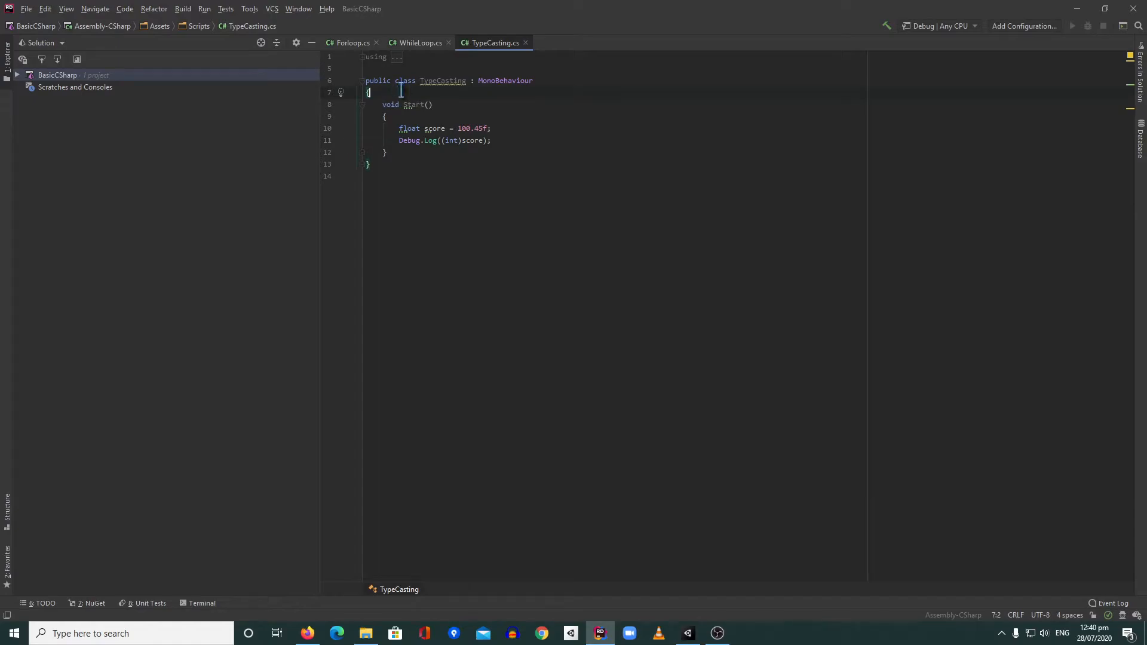
pyautogui.write('public TextMeshProUGUI Sc')
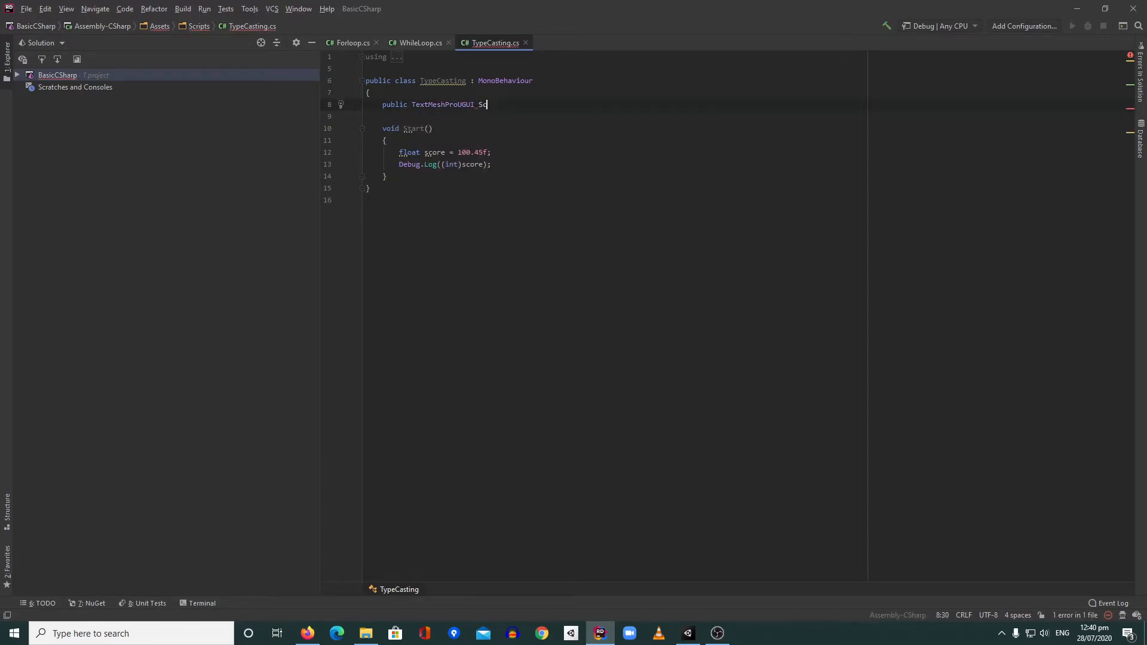
pyautogui.write('oreText')
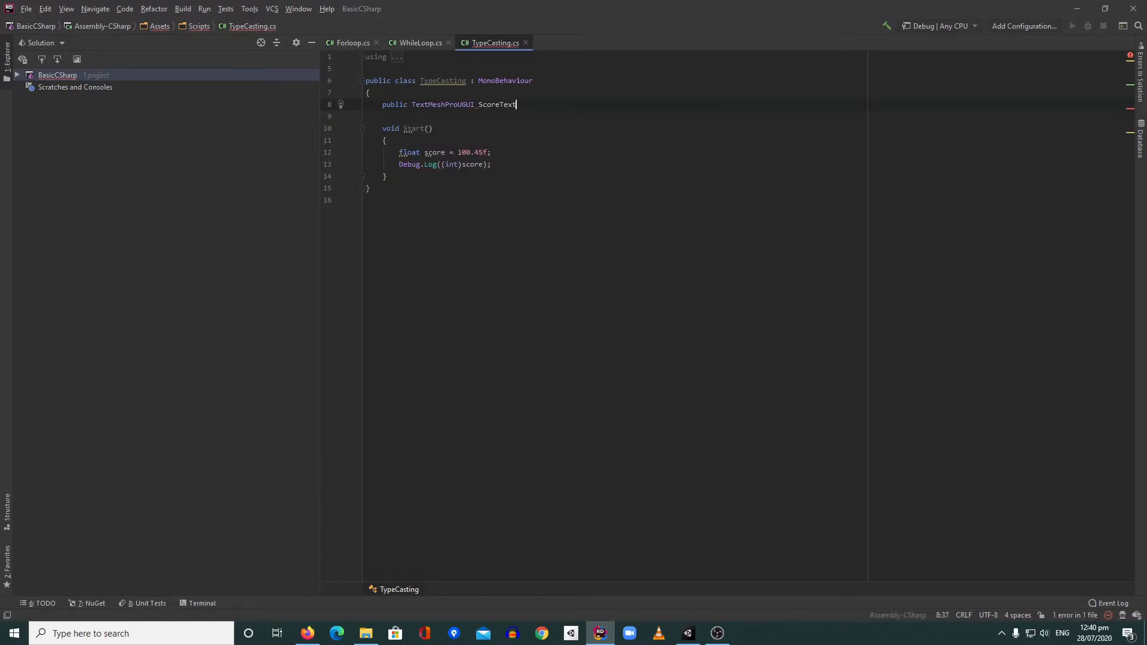
# Add ScoreText.SetText(score.ToString()); to Start().
pyautogui.doubleClick(498, 104)
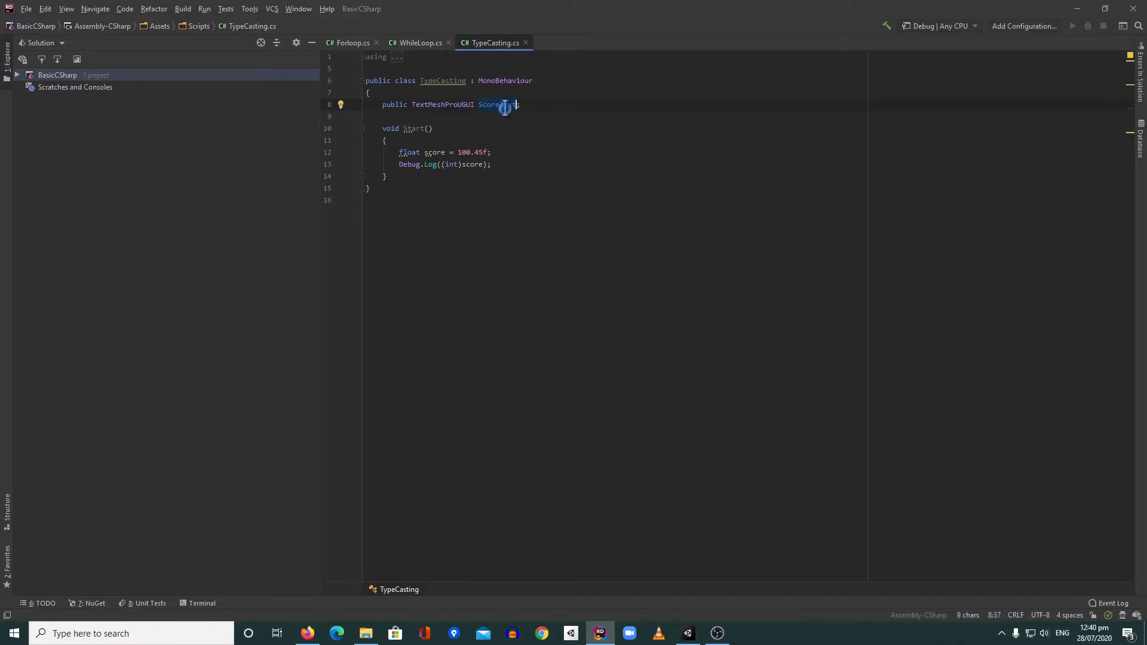
pyautogui.write('ScoreText.SetText(score')
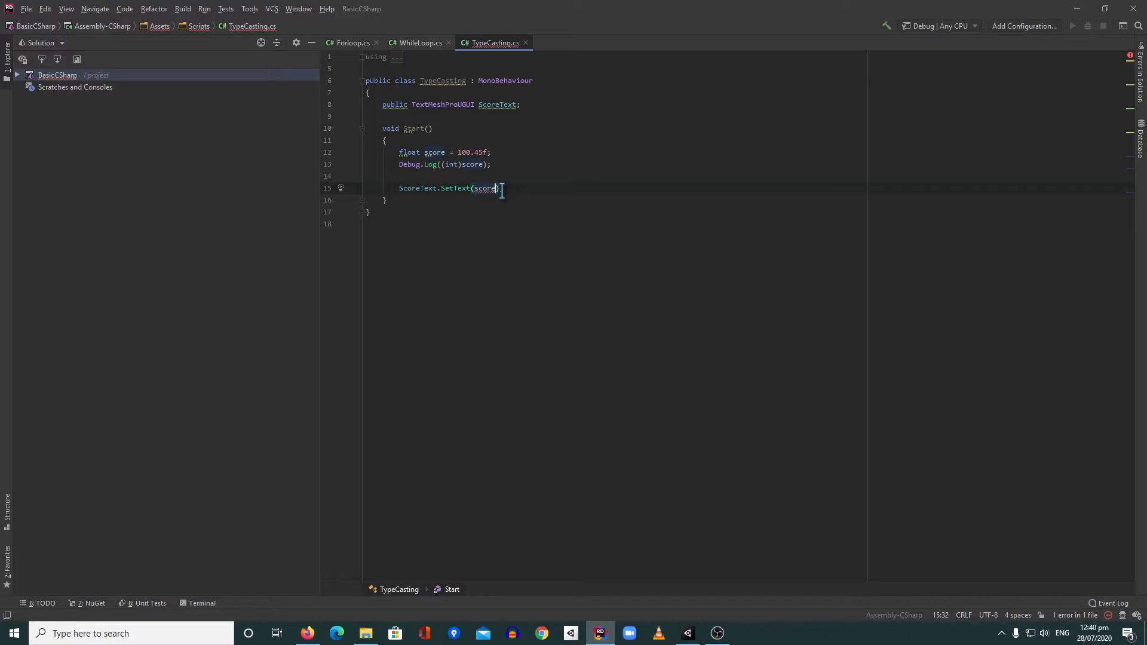
pyautogui.write('.ToString());')
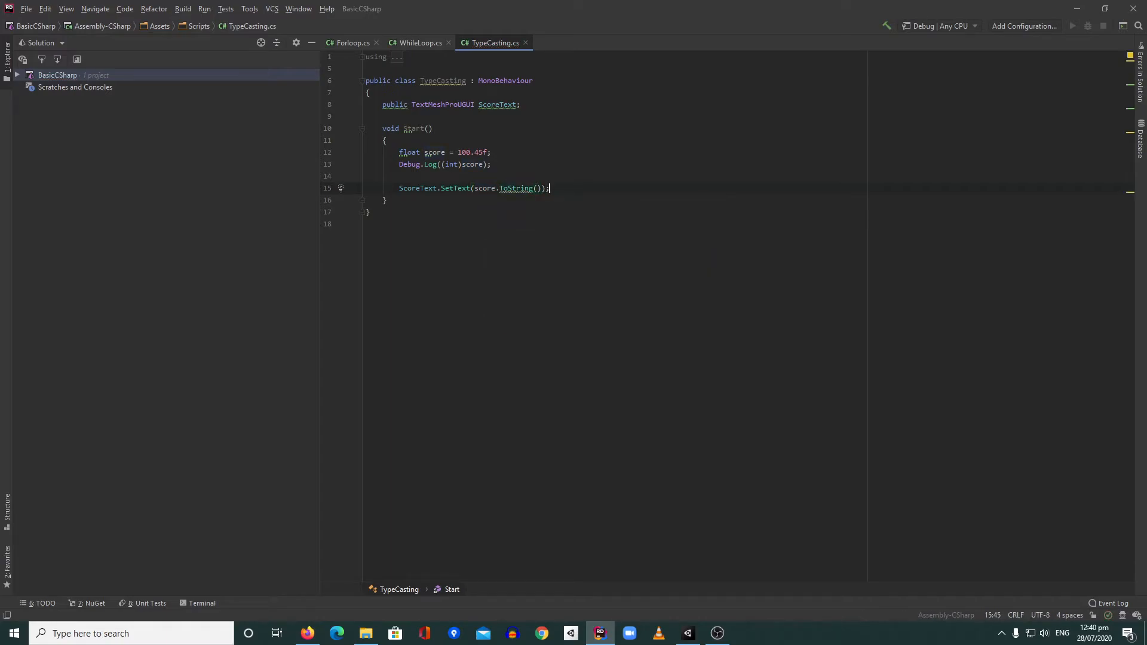
pyautogui.moveTo(494, 208)
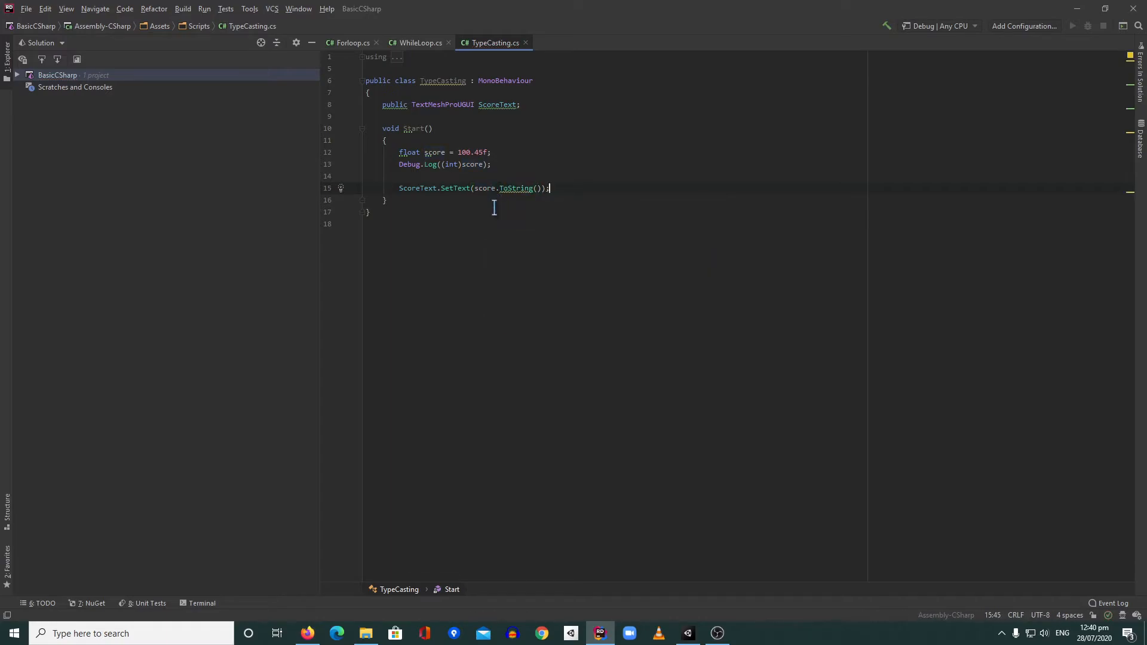
pyautogui.moveTo(527, 172)
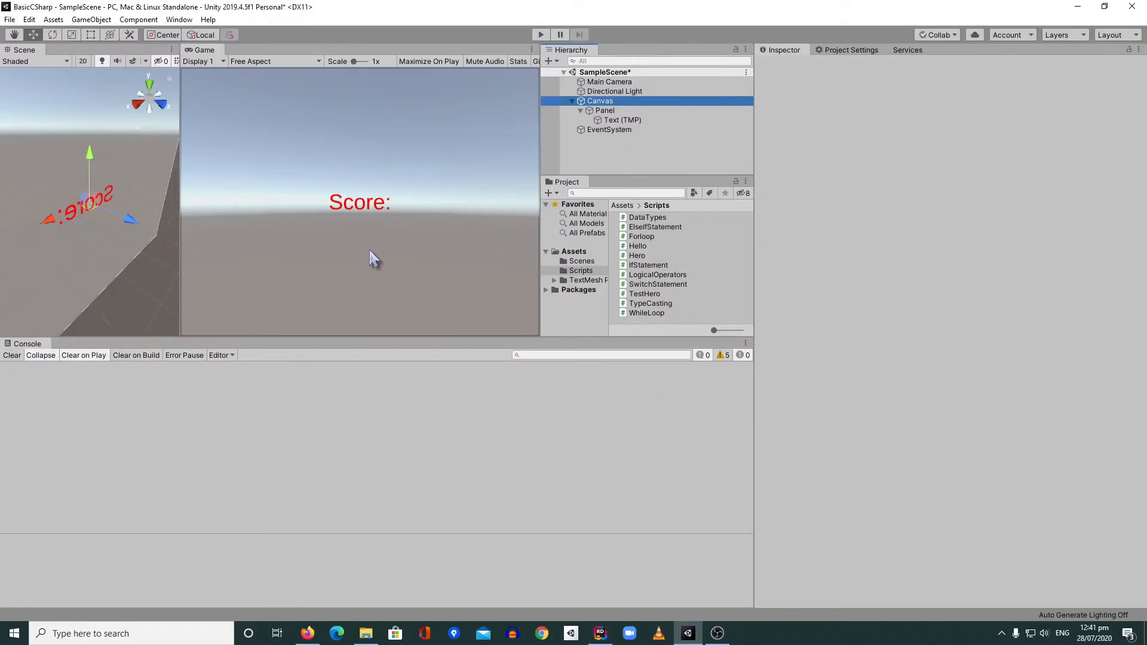
# Assign Text (TMP) to the Canvas's Score Text field, then play and stop the scene.
pyautogui.click(599, 101)
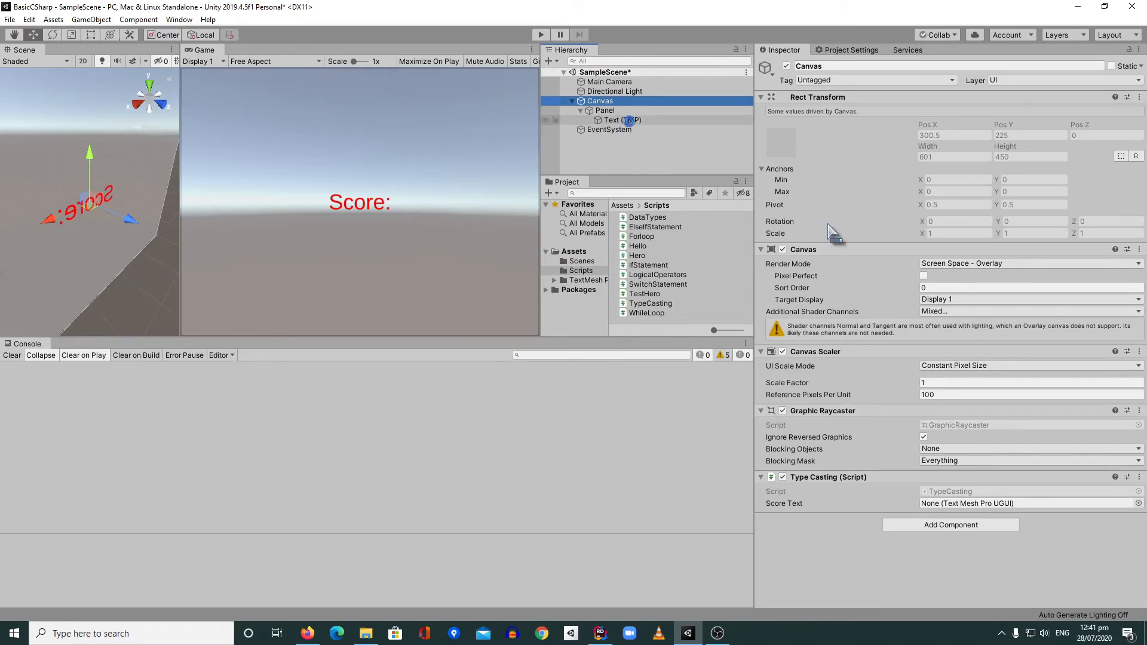
pyautogui.click(613, 120)
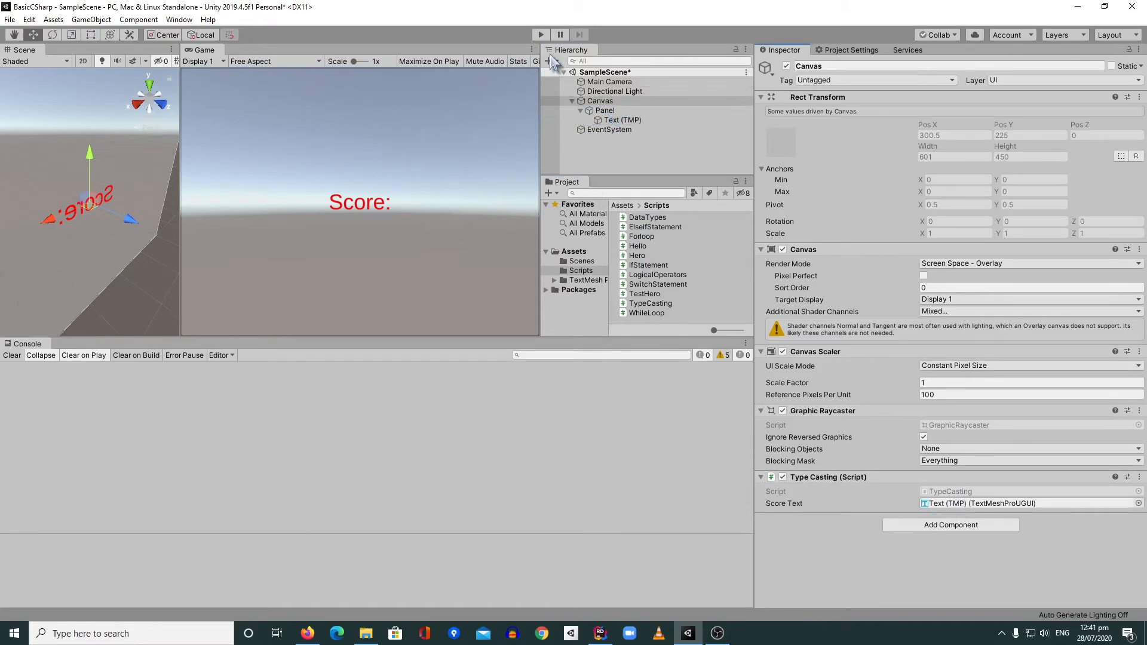
pyautogui.click(541, 35)
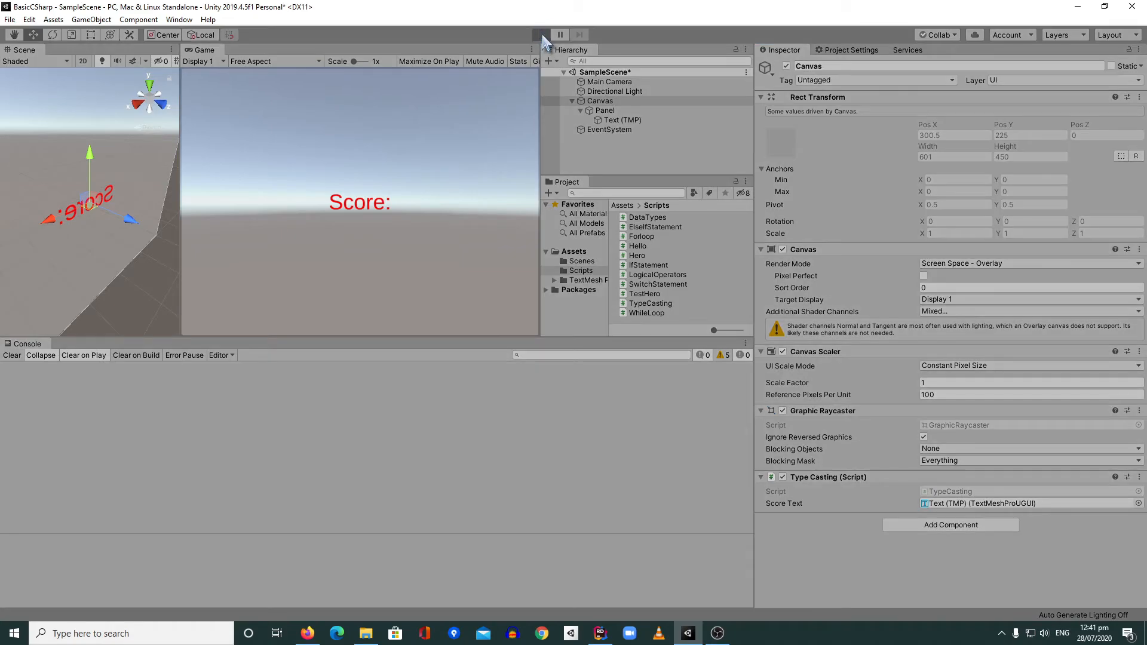
pyautogui.click(540, 35)
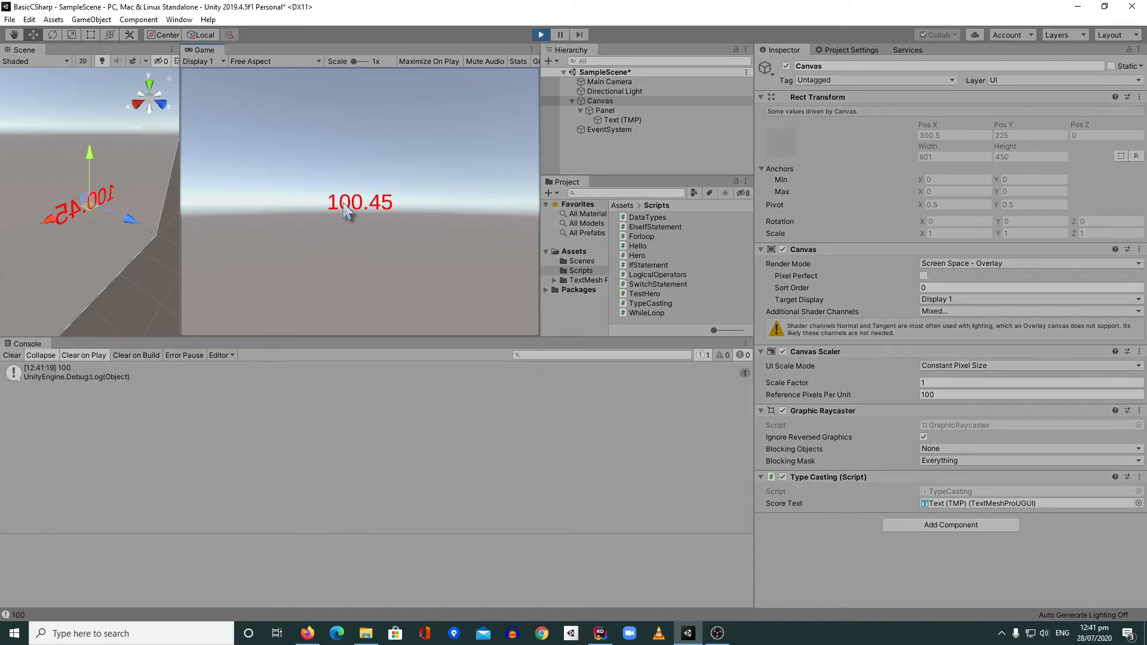
pyautogui.moveTo(385, 223)
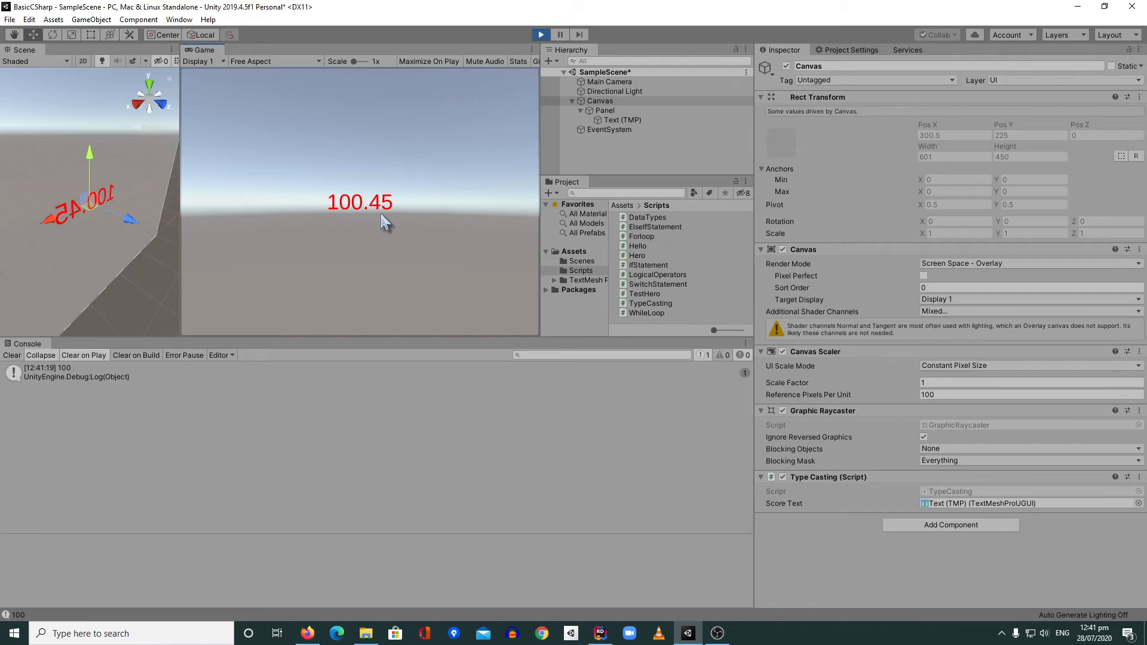
pyautogui.click(540, 34)
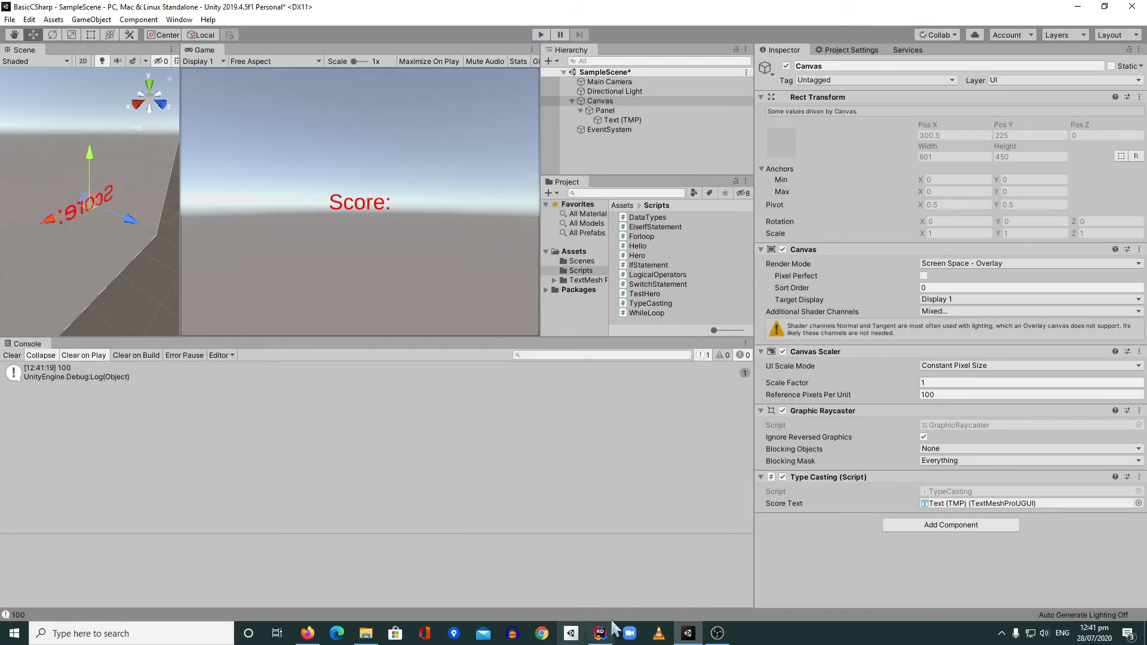
pyautogui.click(600, 634)
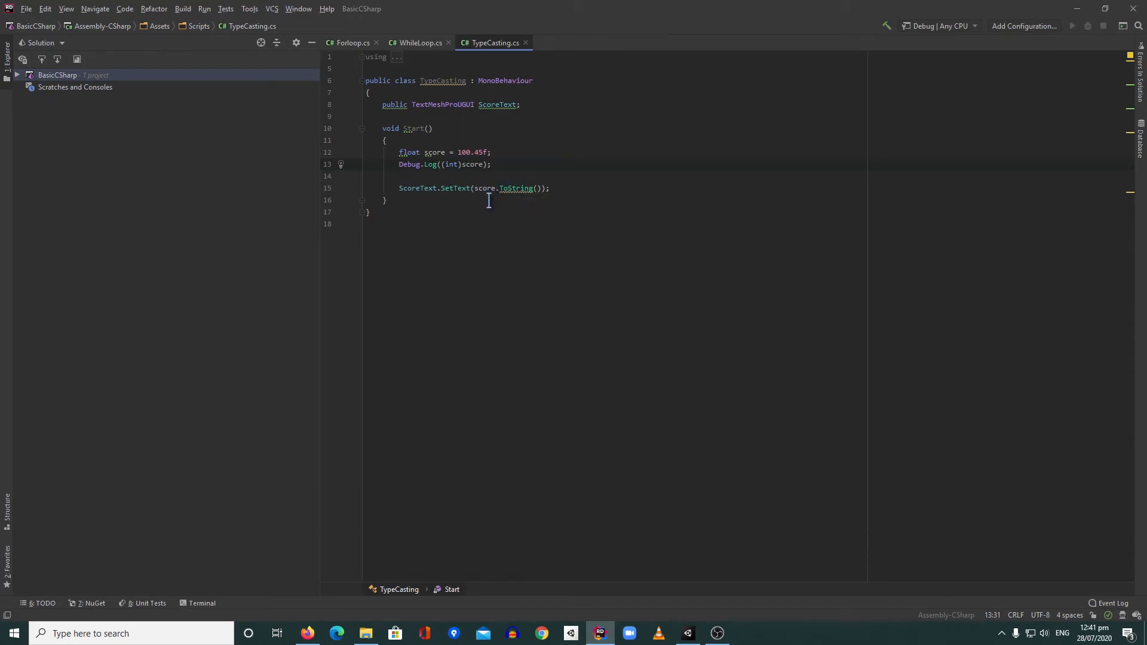
pyautogui.moveTo(504, 188)
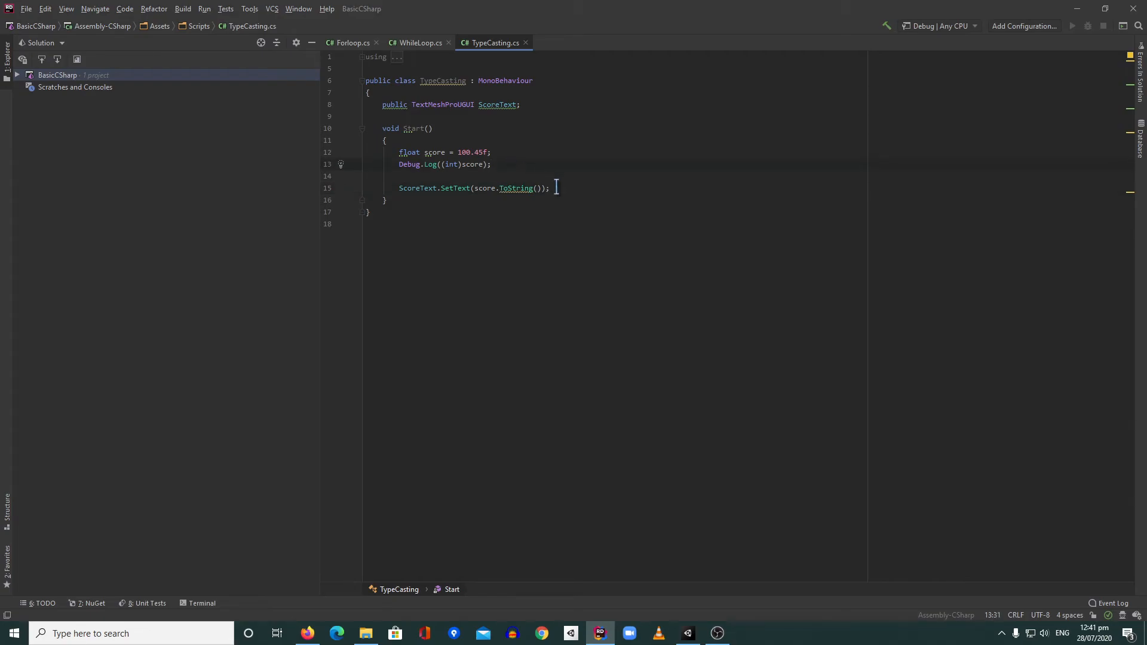
pyautogui.click(567, 188)
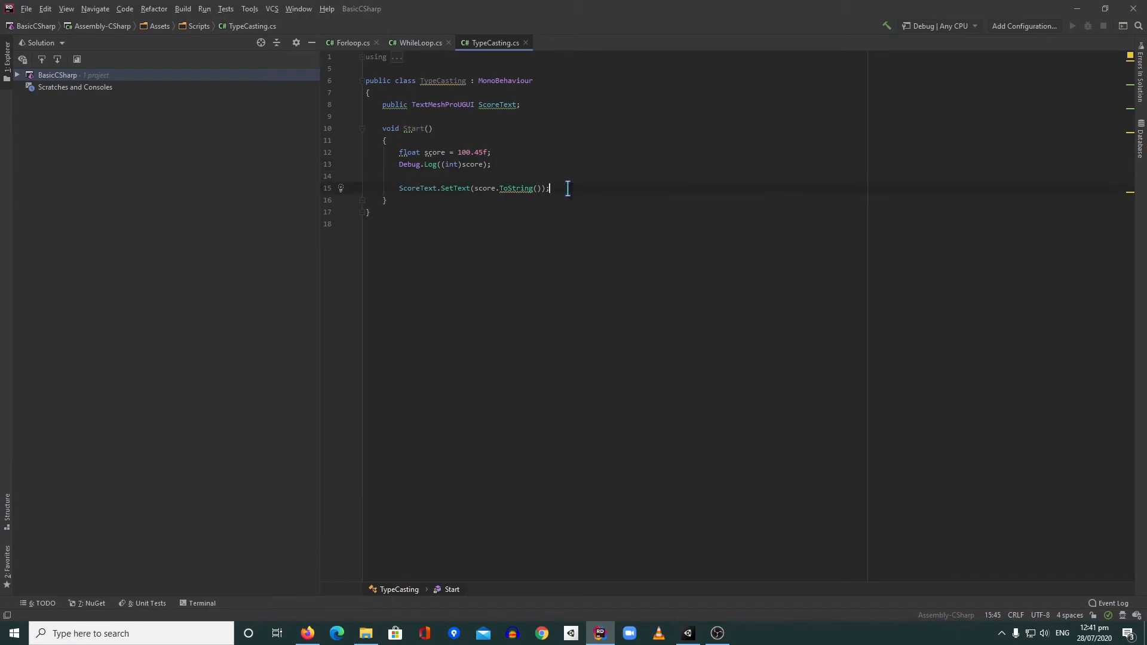